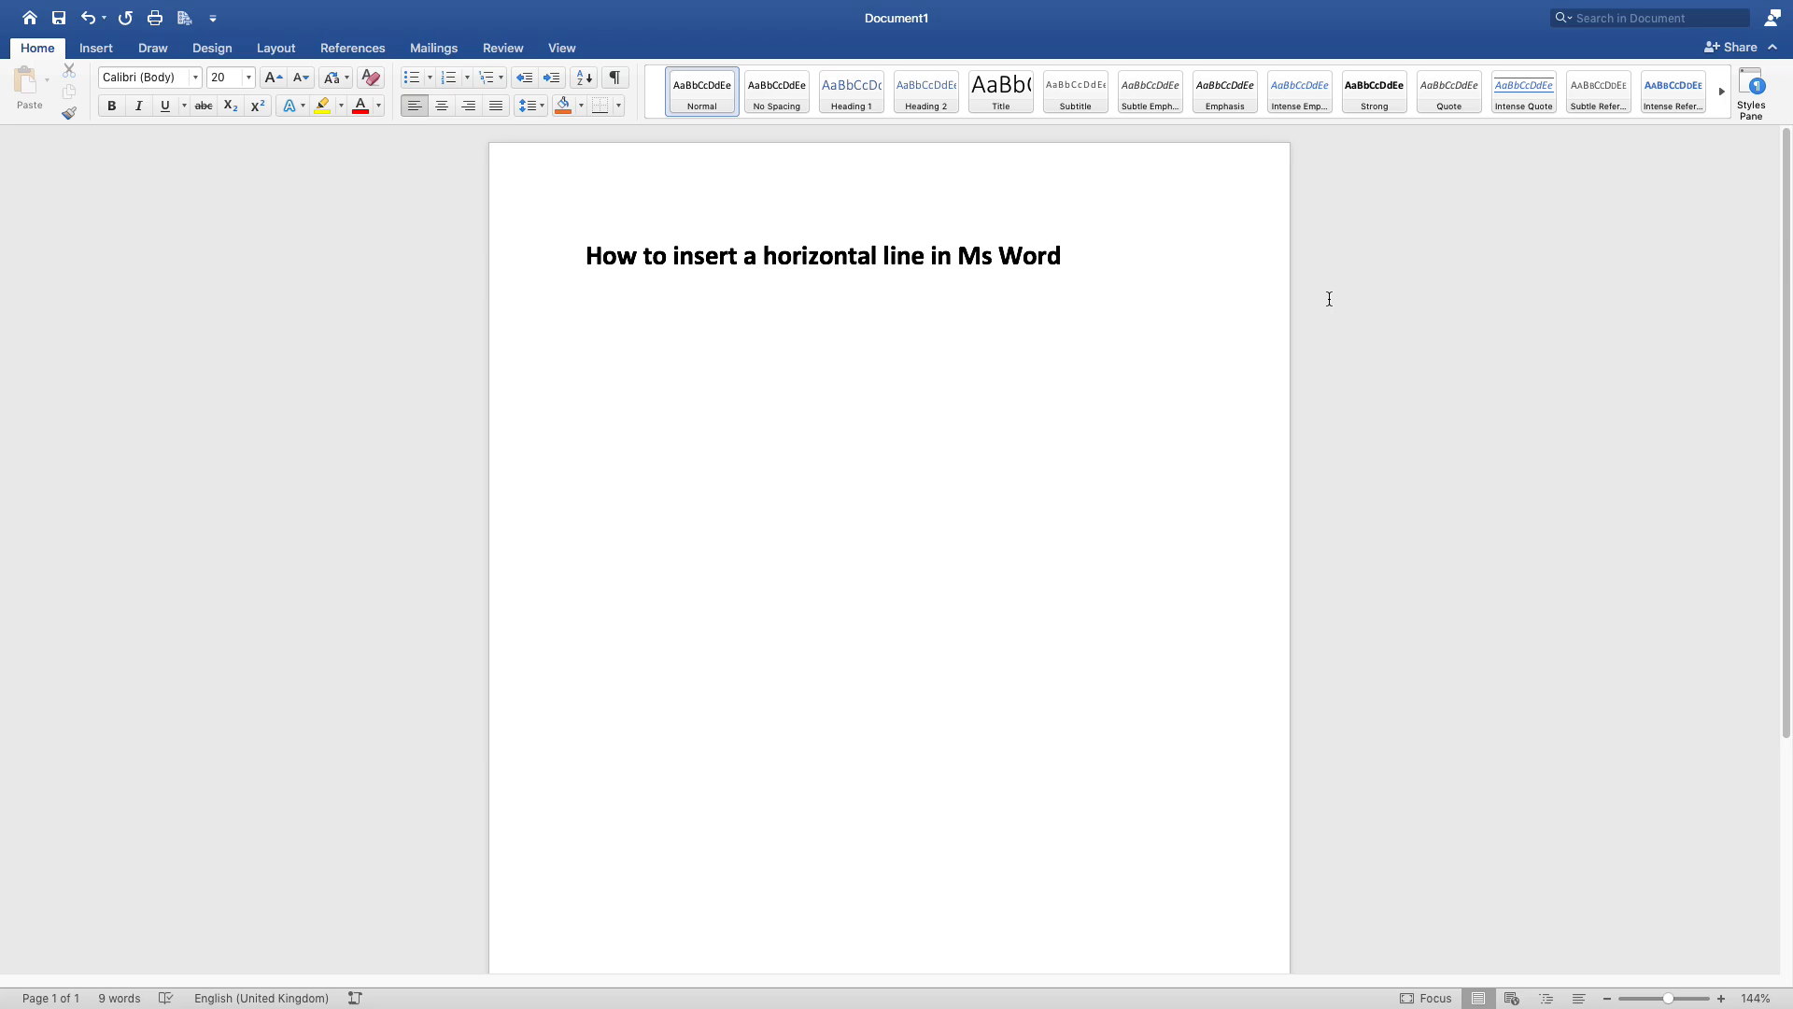
Autoformat '---' into a plain horizontal line beneath the heading
{"action": "type", "text": "---"}
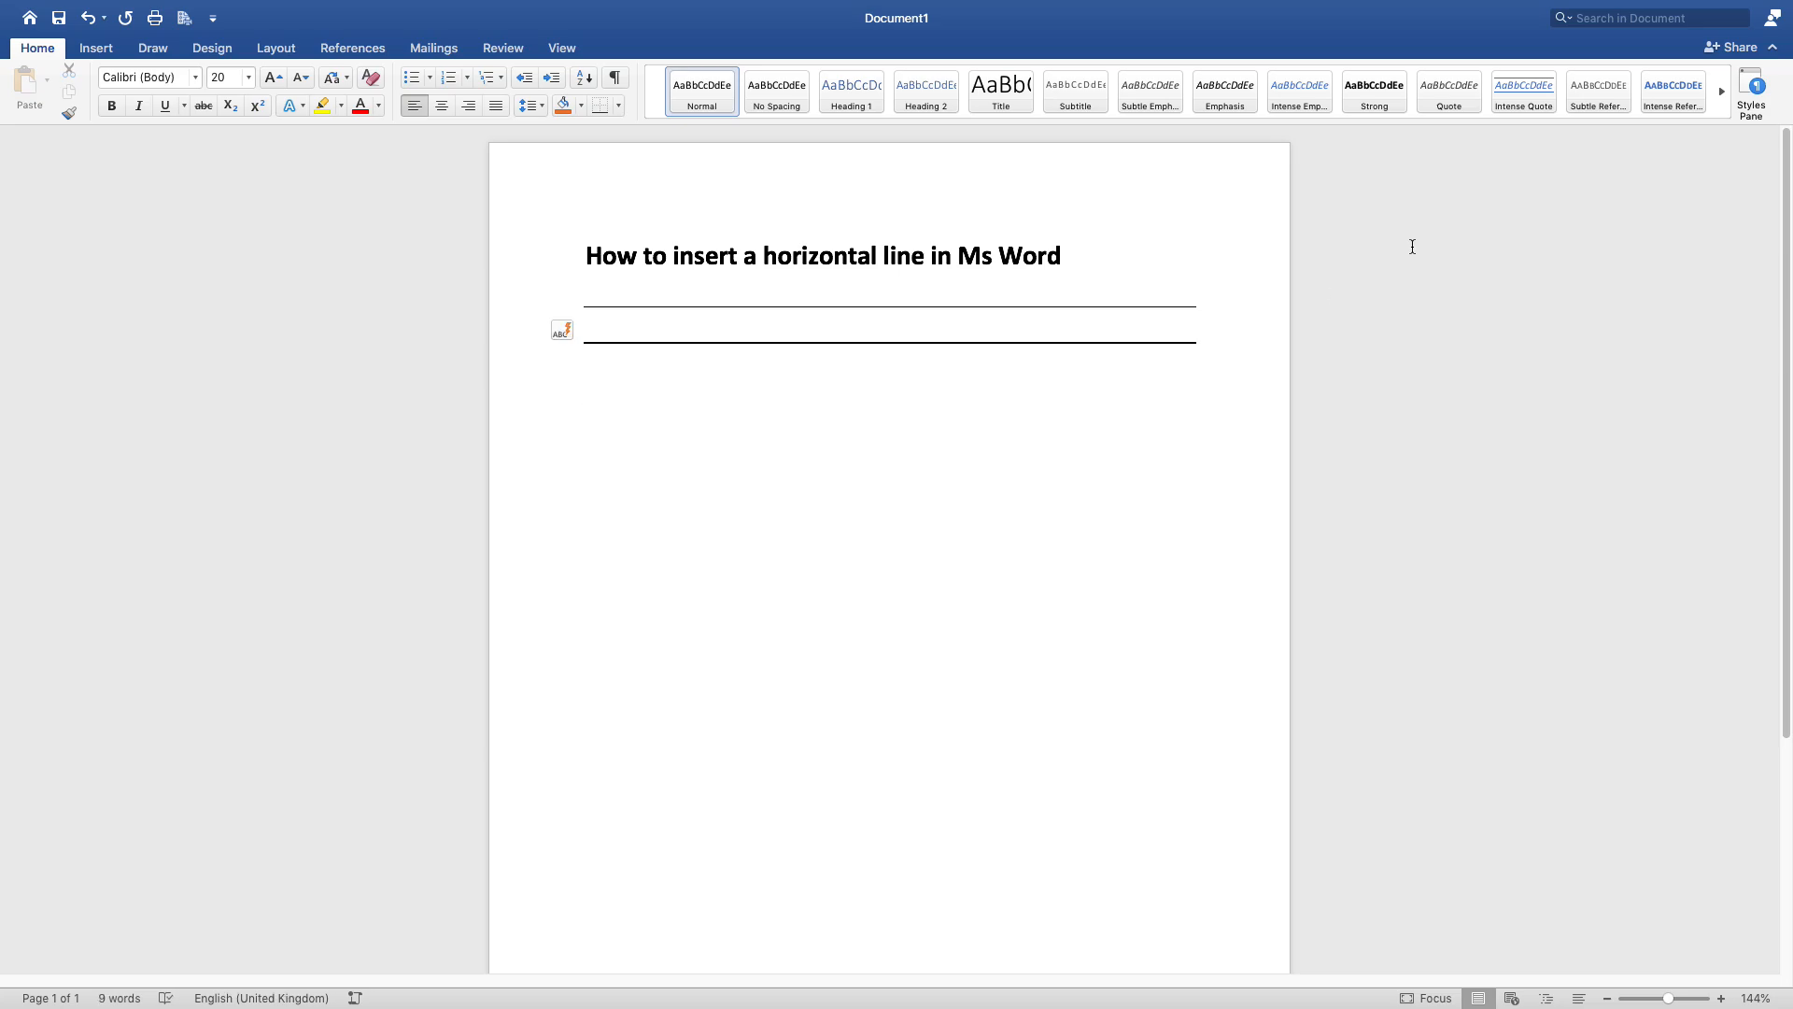
{"action": "mouse_move", "coordinate": [604, 329]}
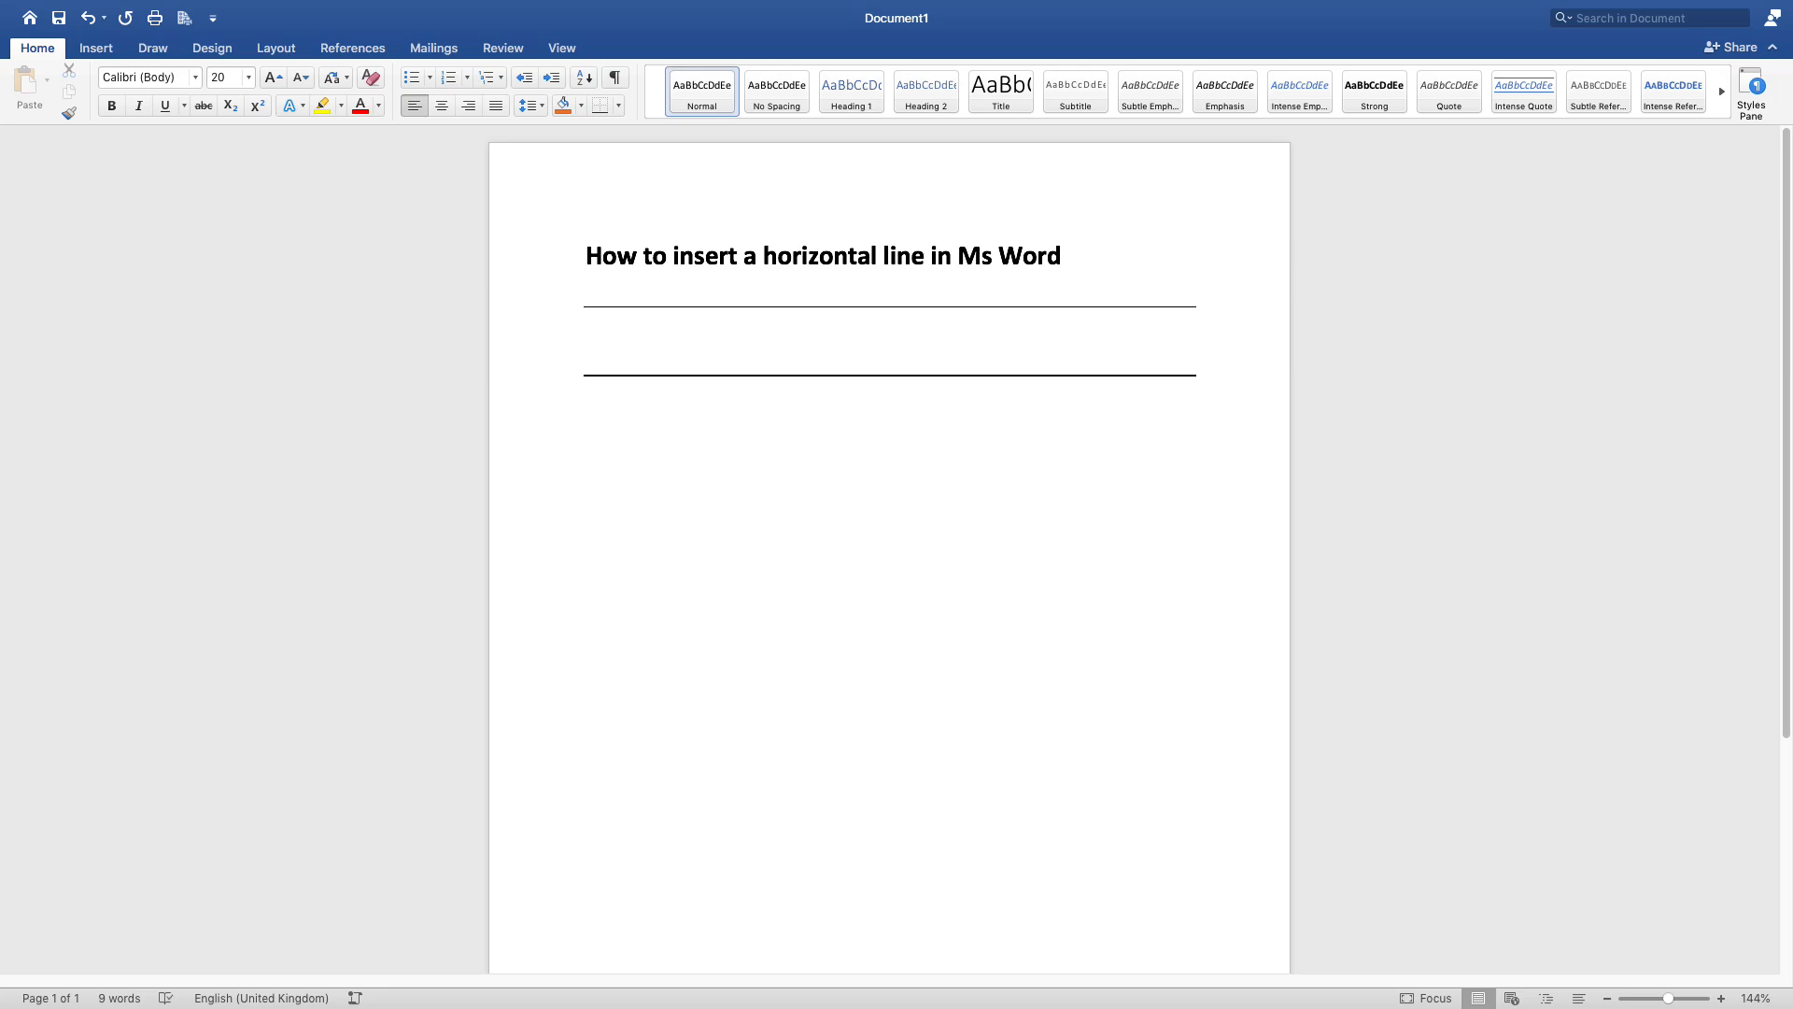
Autoformat '===' into a double border line below the thick line
{"action": "left_click", "coordinate": [585, 424]}
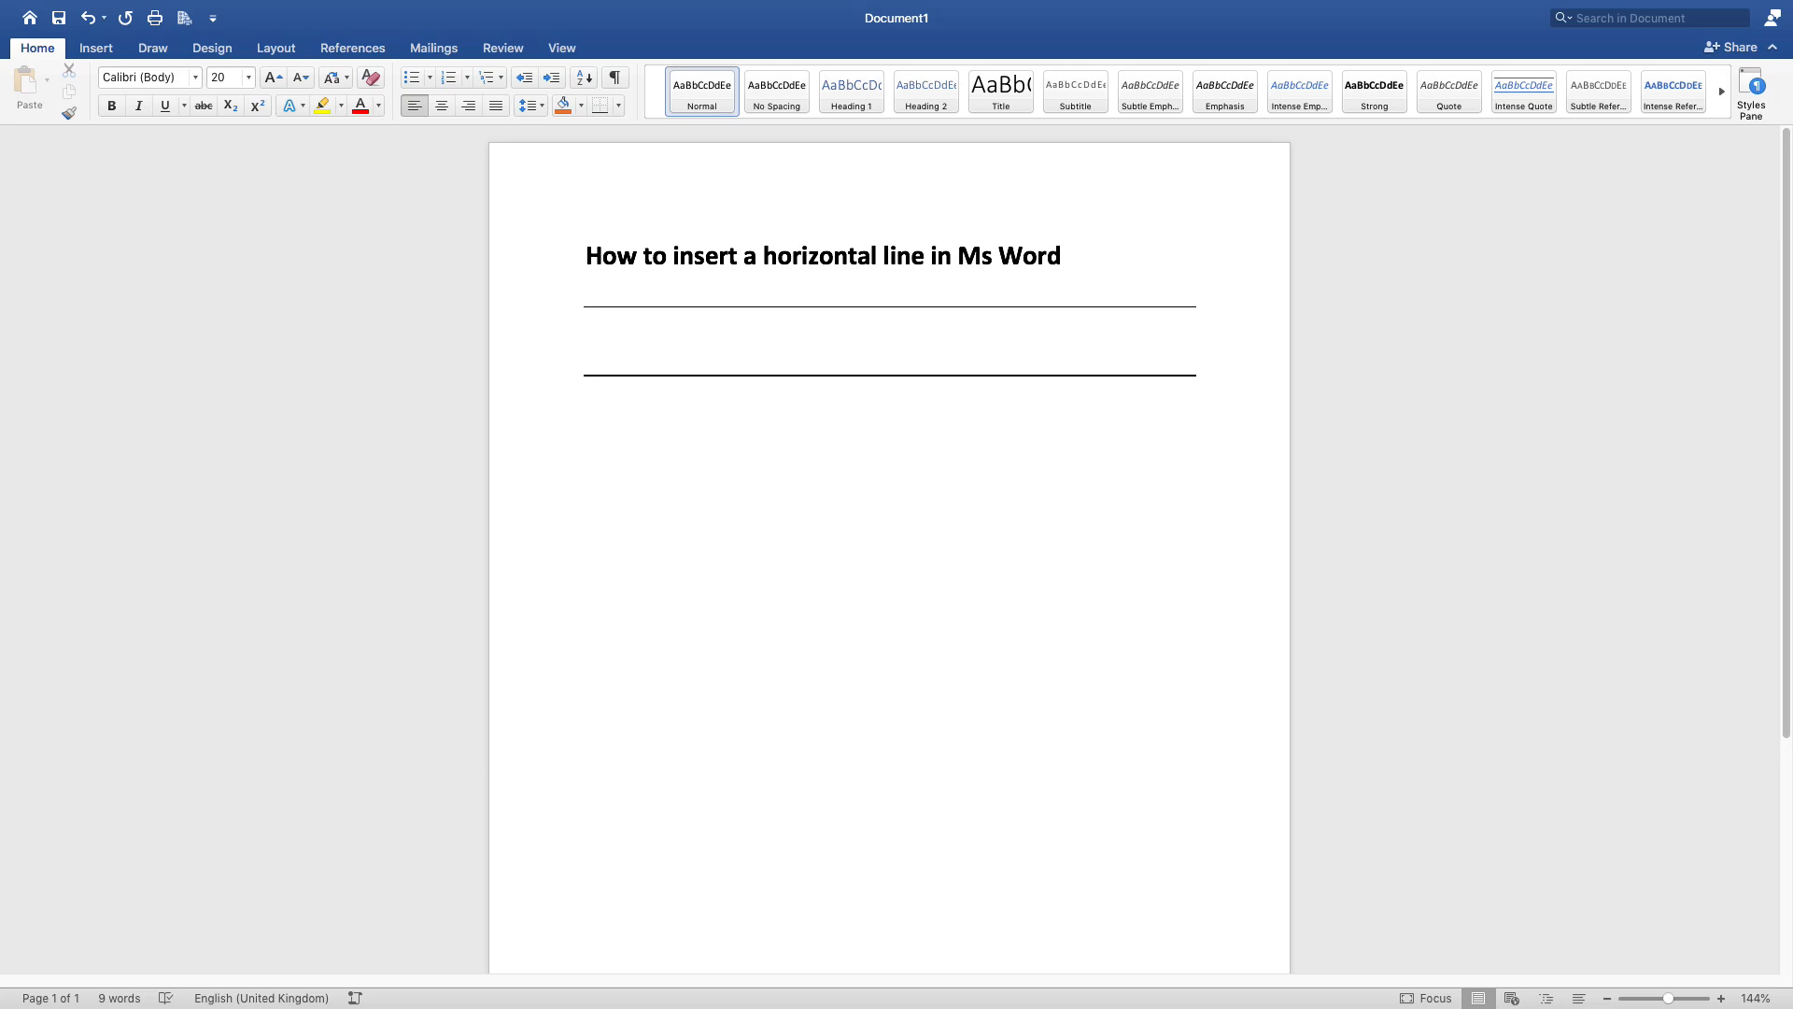
{"action": "type", "text": "==="}
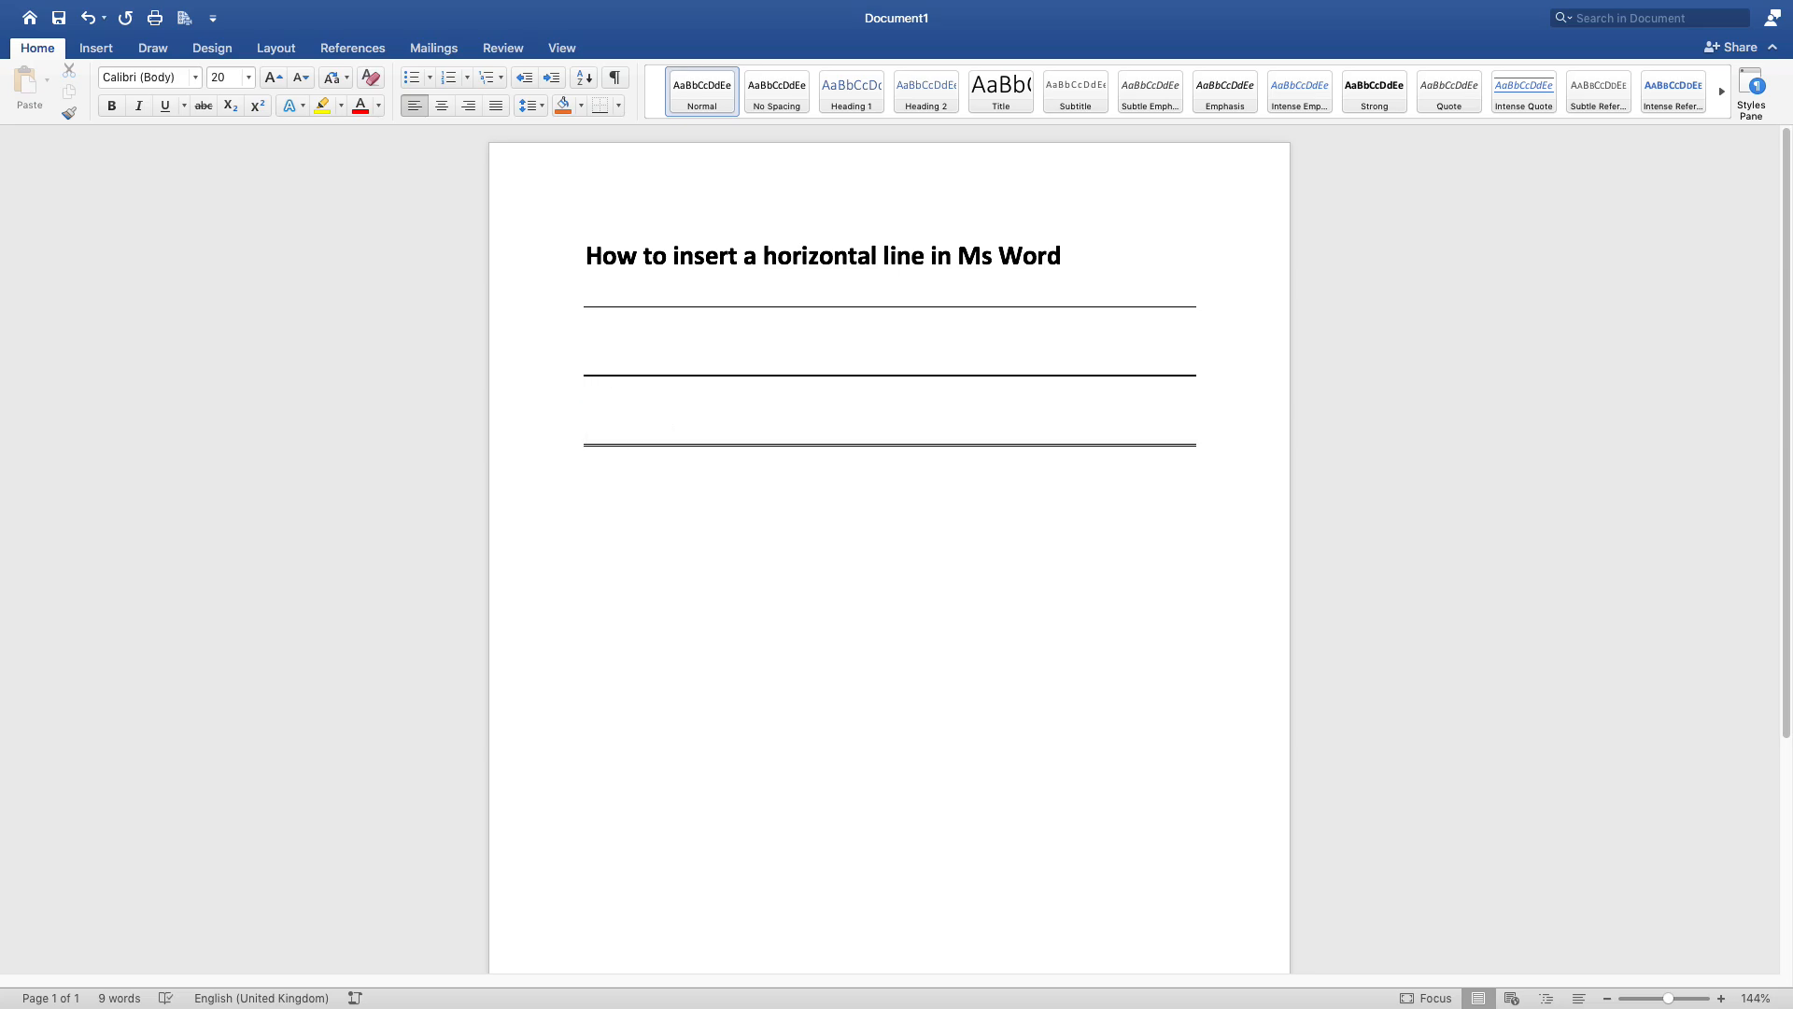
{"action": "left_click", "coordinate": [586, 487]}
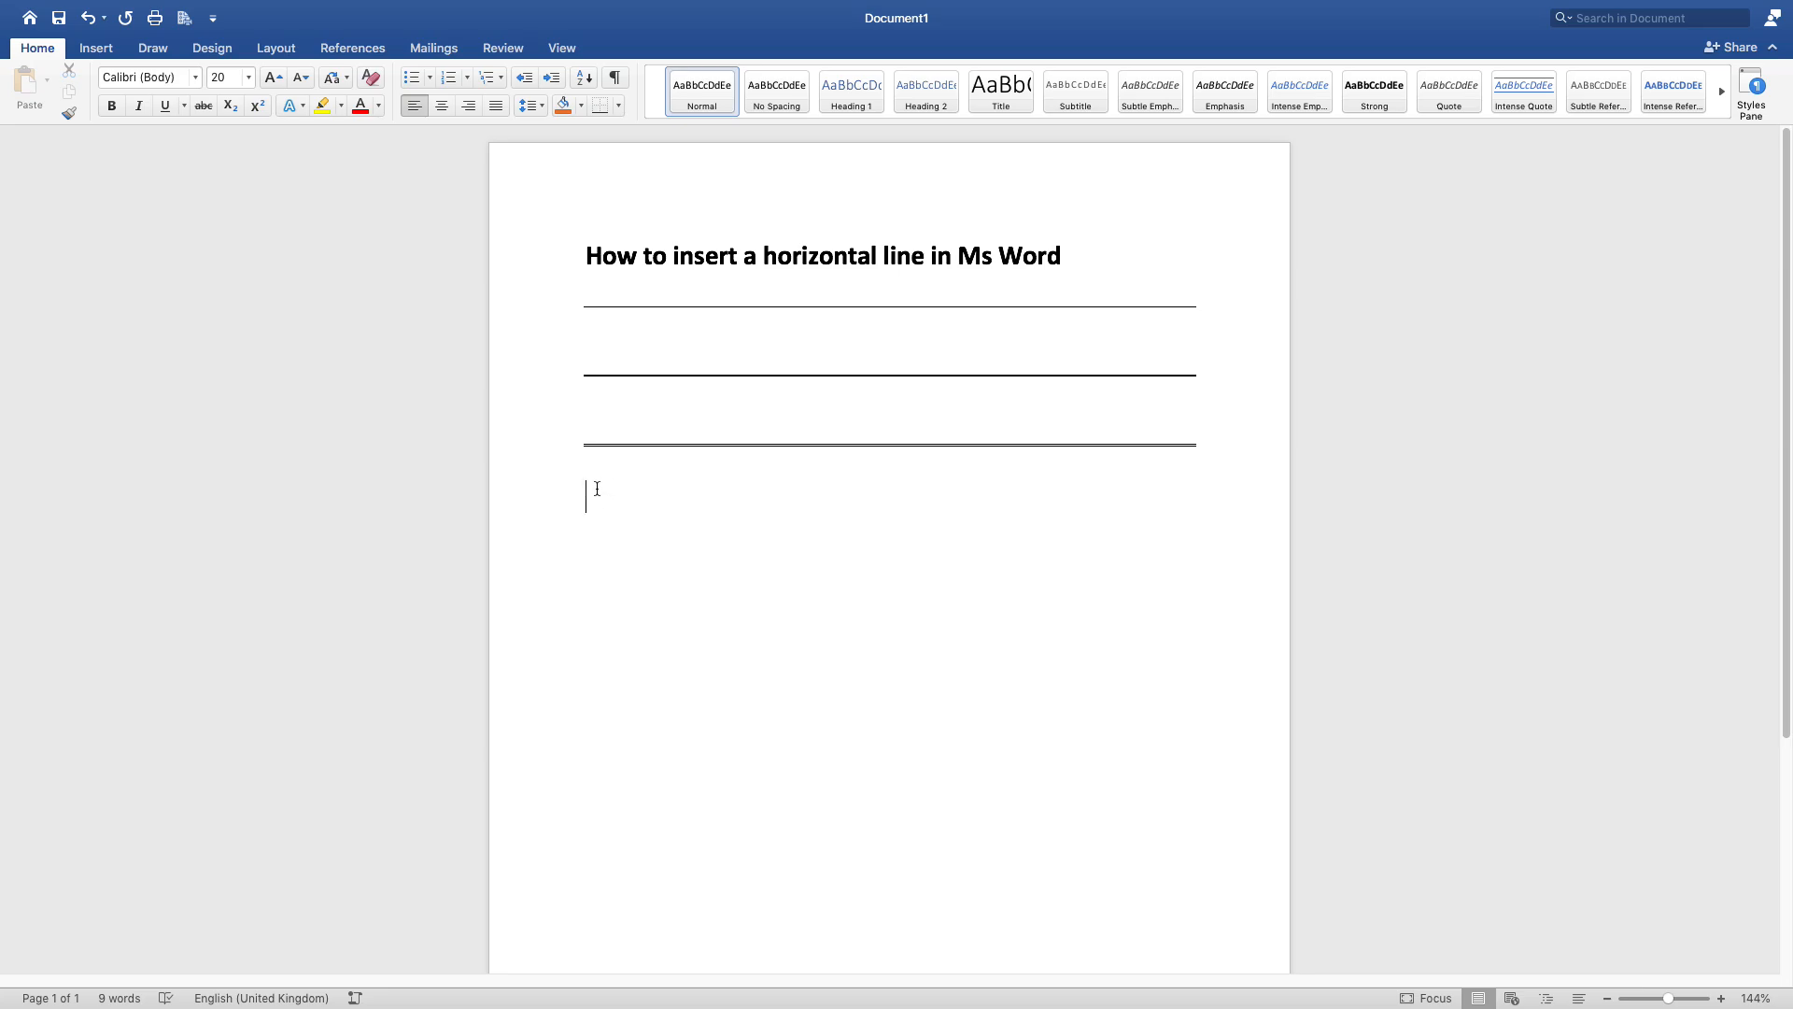
Autoformat '~~~' into a wavy line, then start a '***' row for a dotted line
{"action": "type", "text": "~~"}
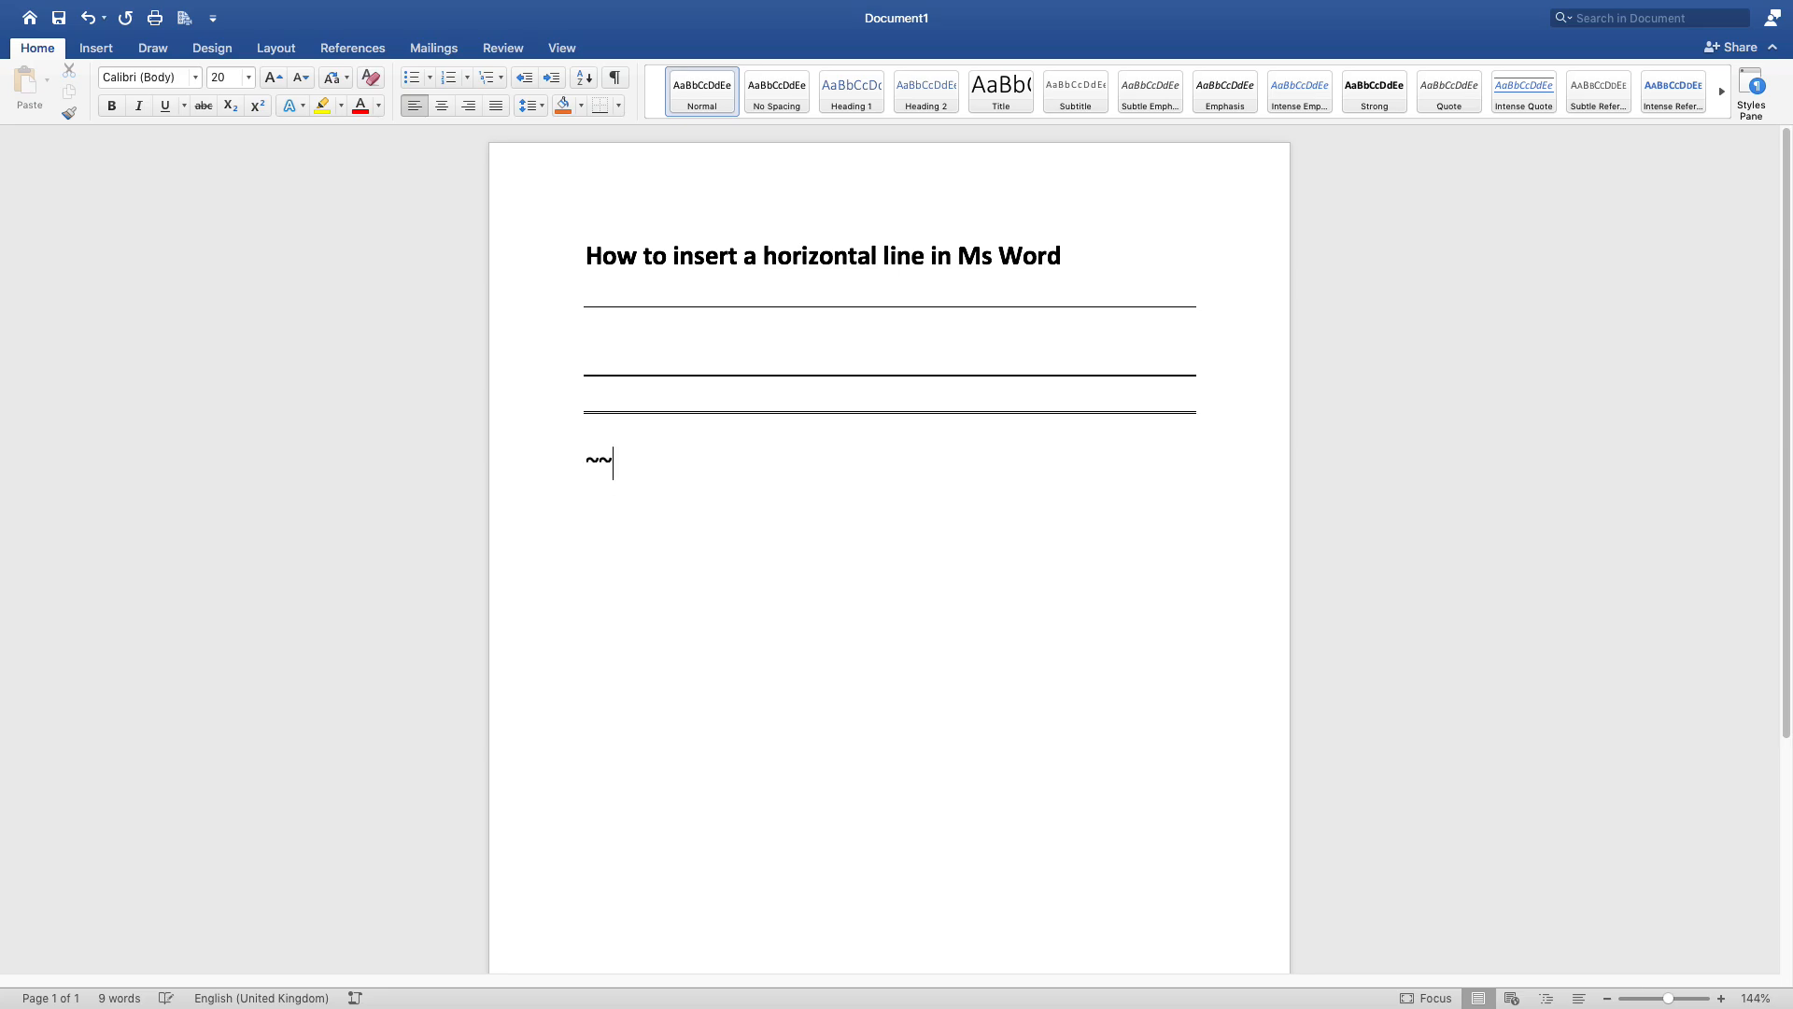
{"action": "type", "text": "~"}
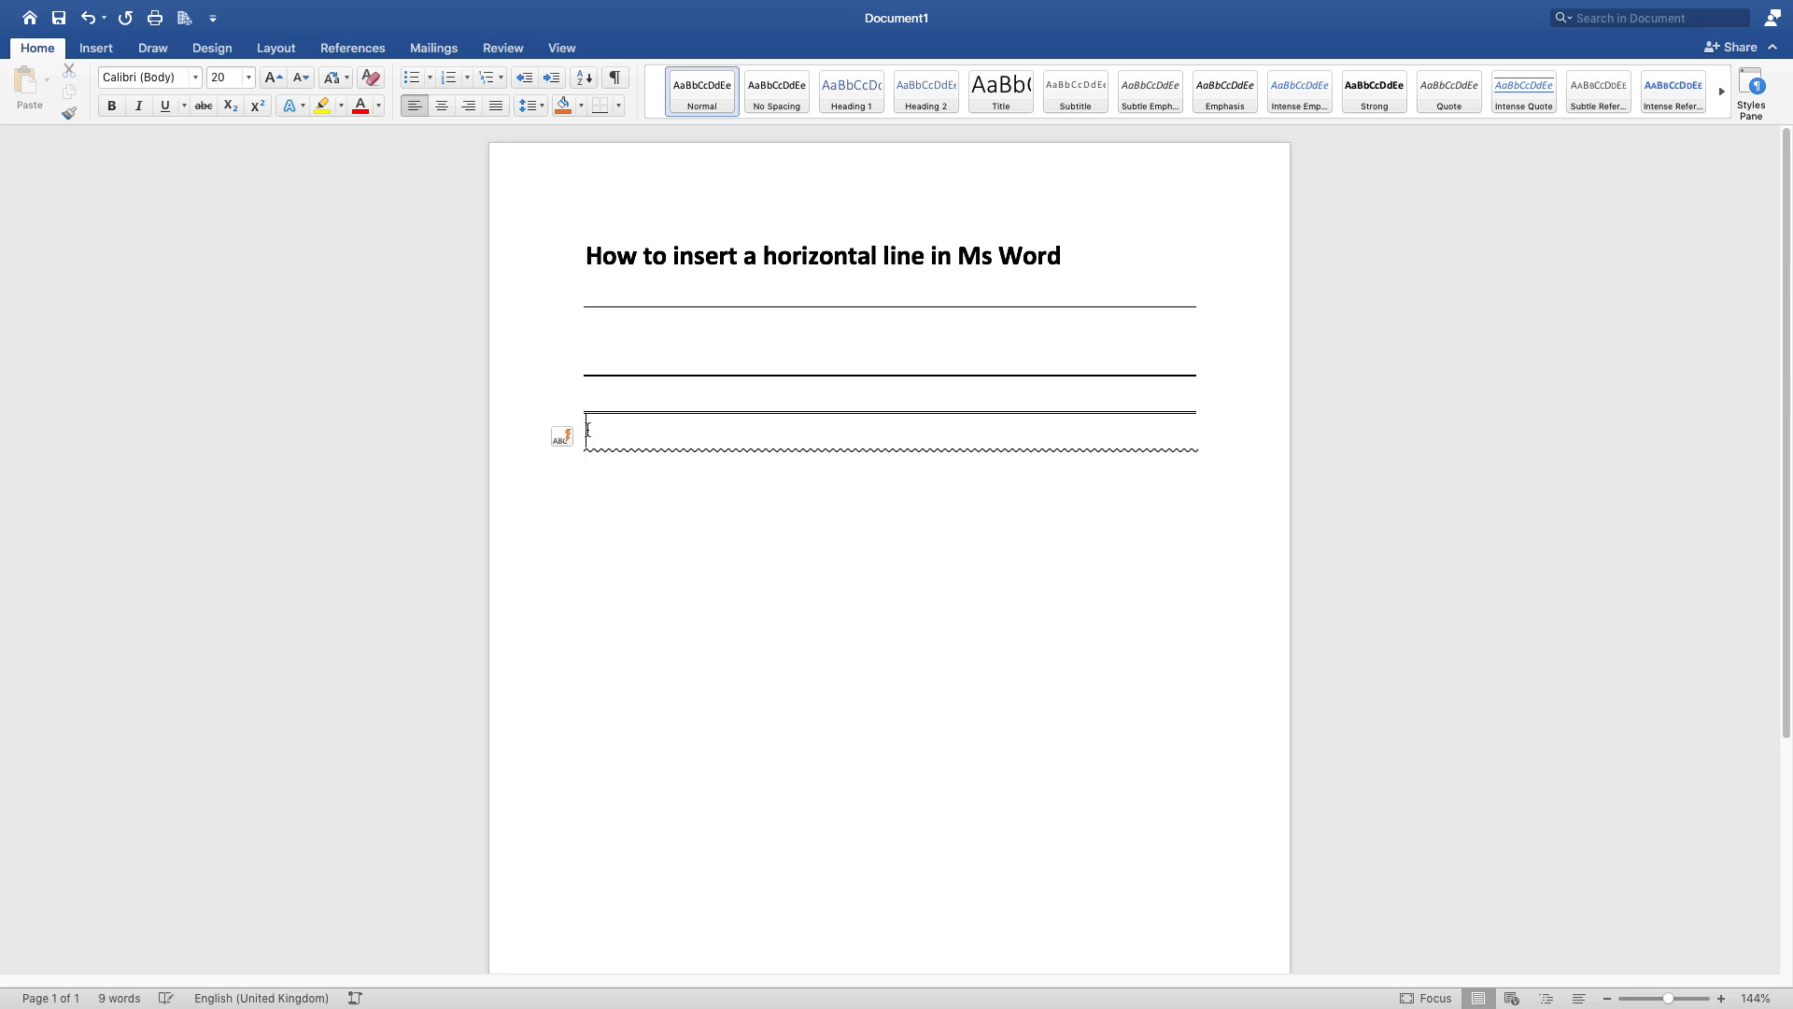
{"action": "key", "text": "return"}
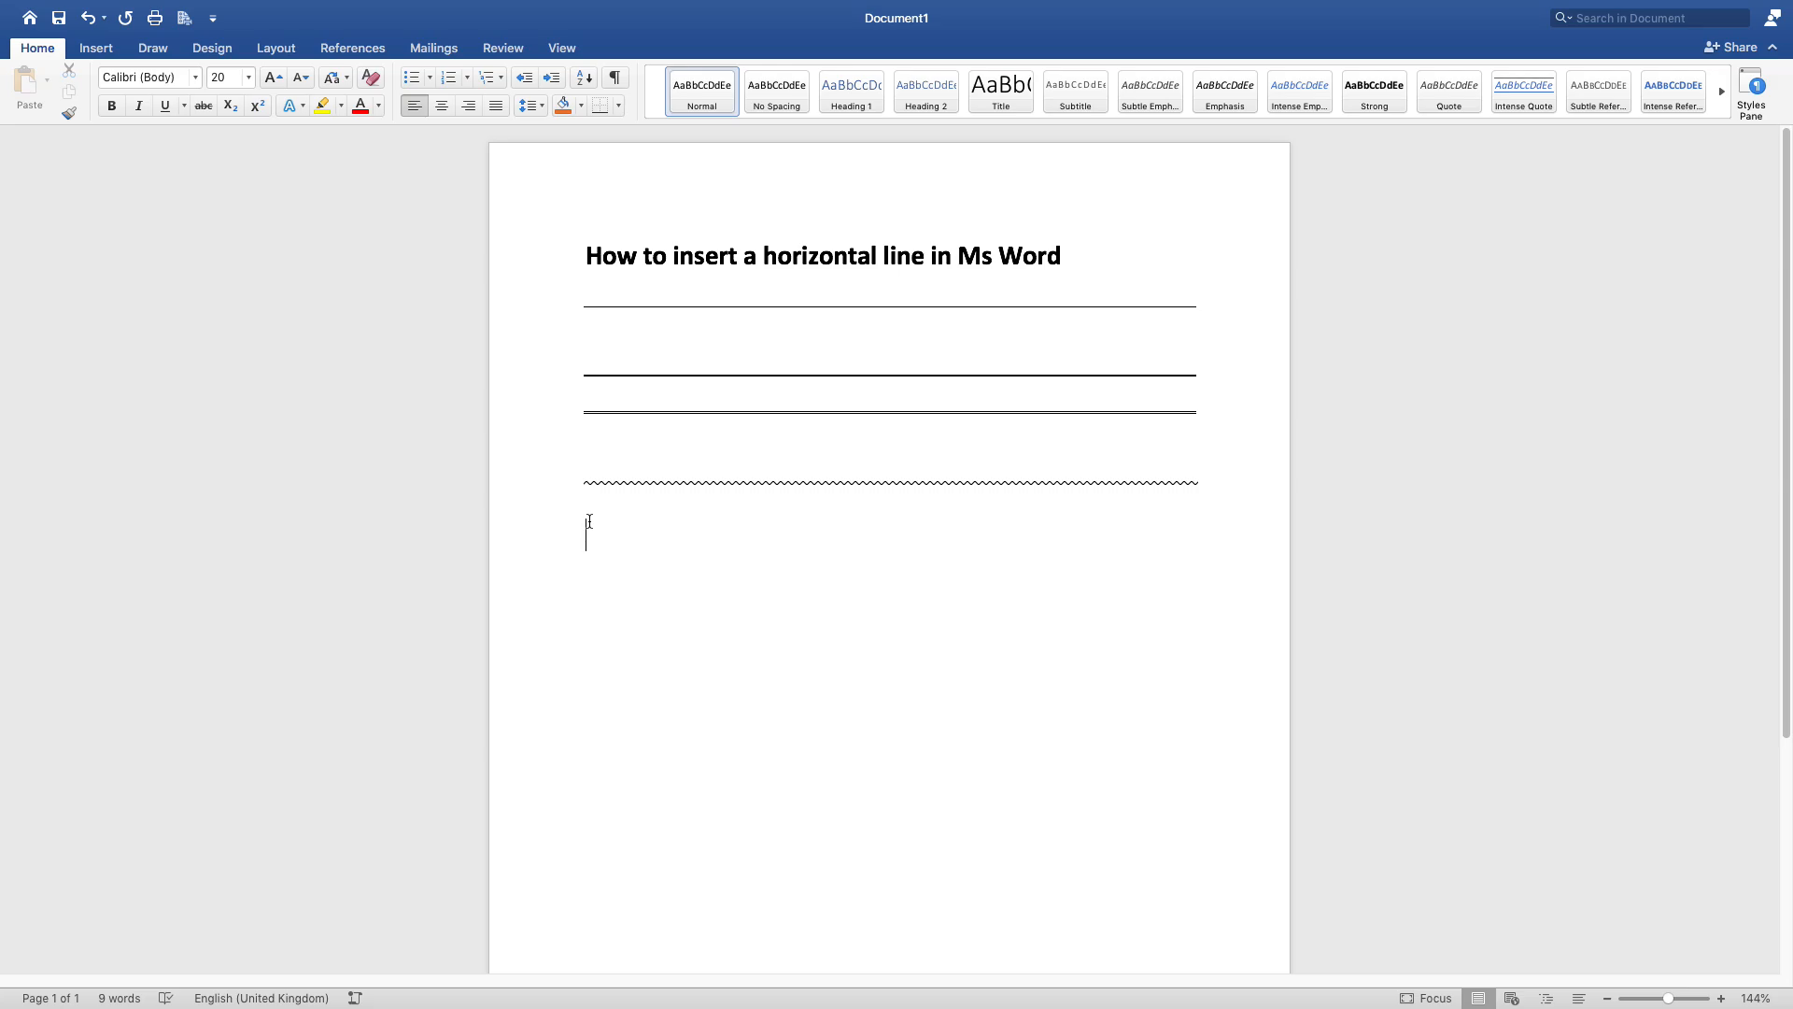
{"action": "type", "text": "***"}
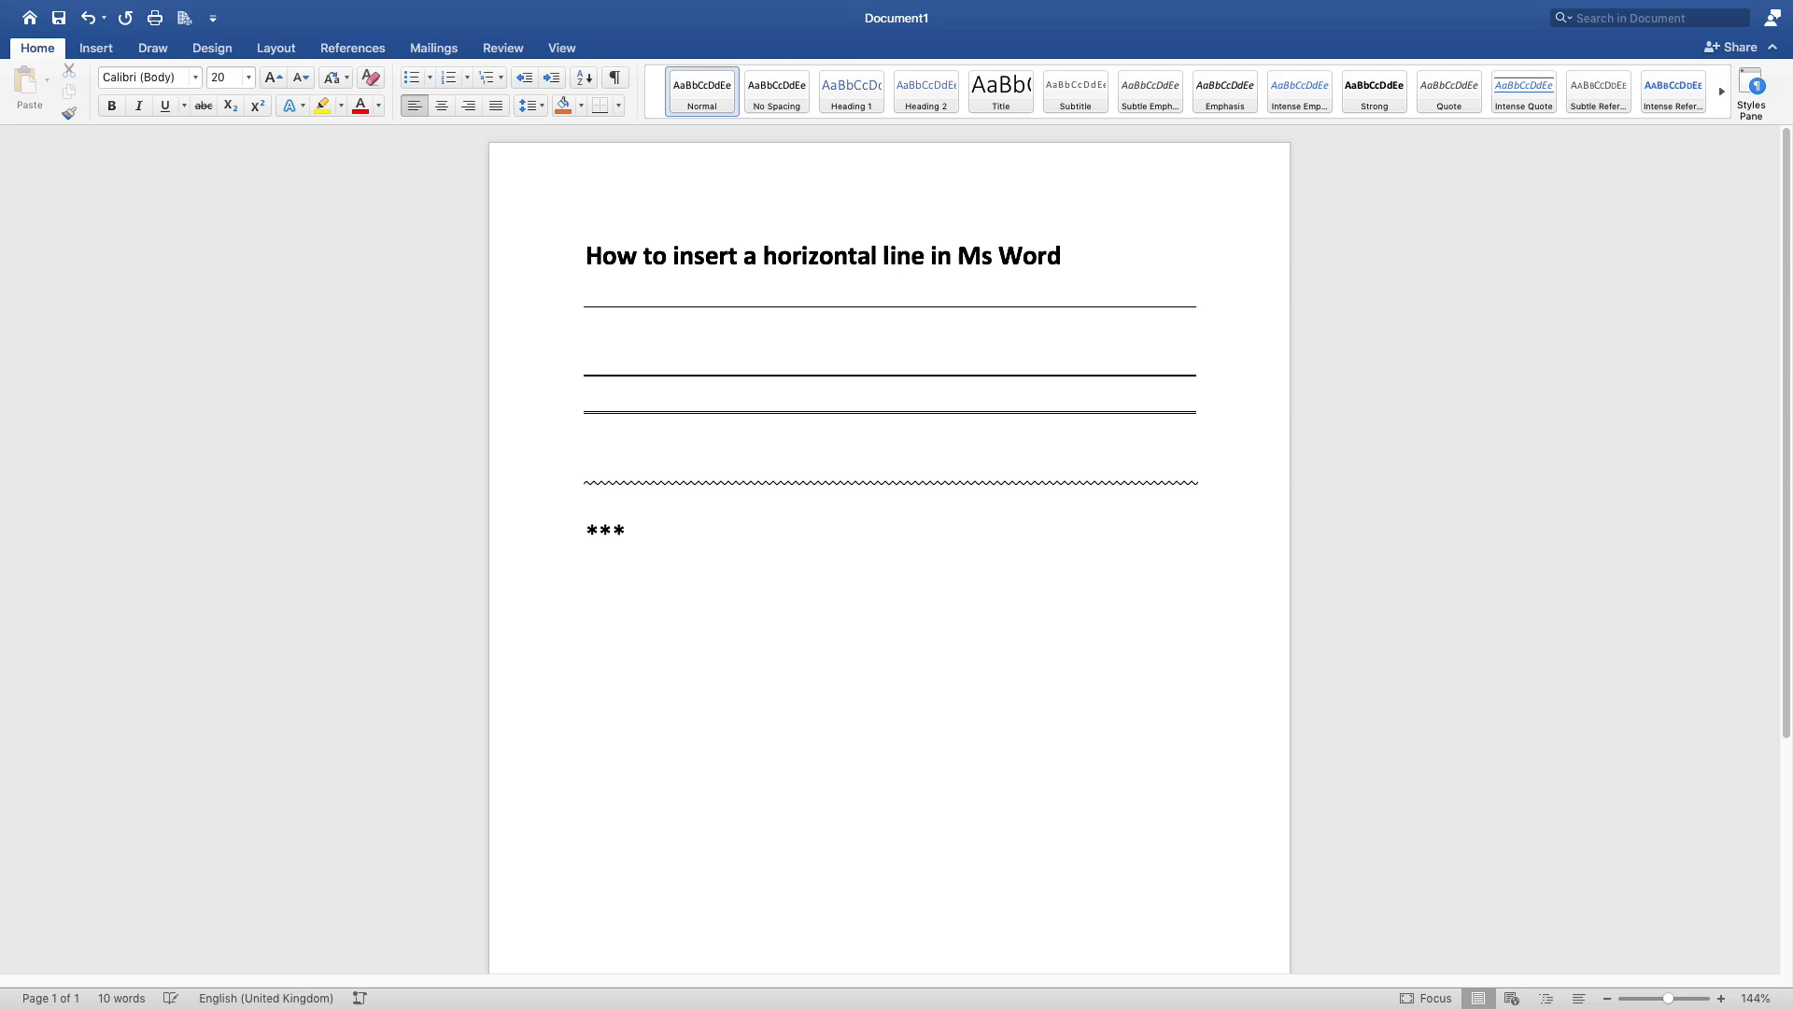